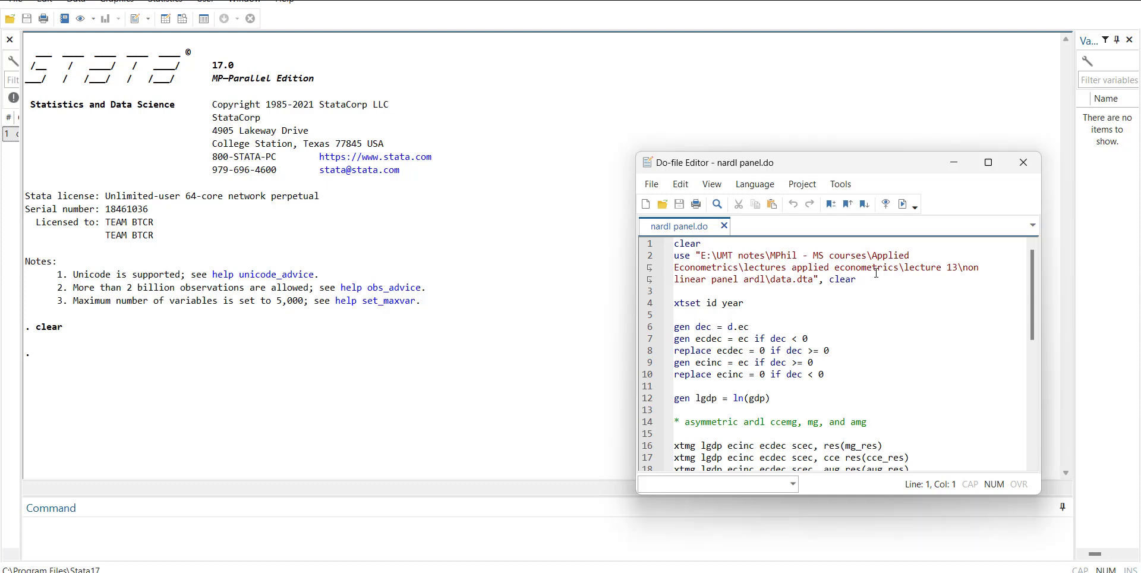
# Run the opening do-file lines that load the panel dataset and xtset it by id and year
pyautogui.click(904, 203)
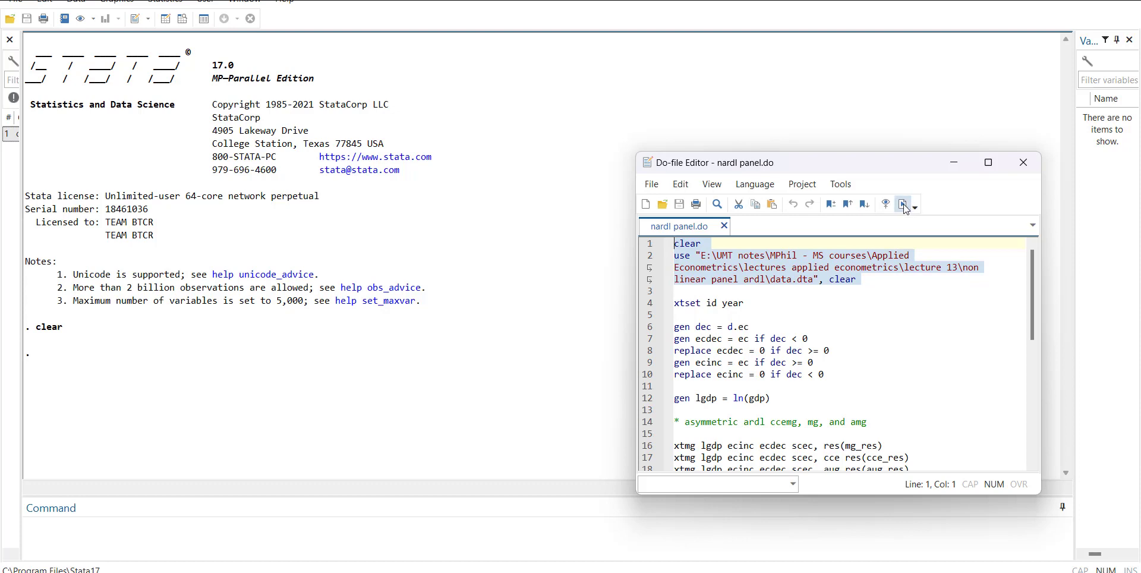
pyautogui.click(903, 203)
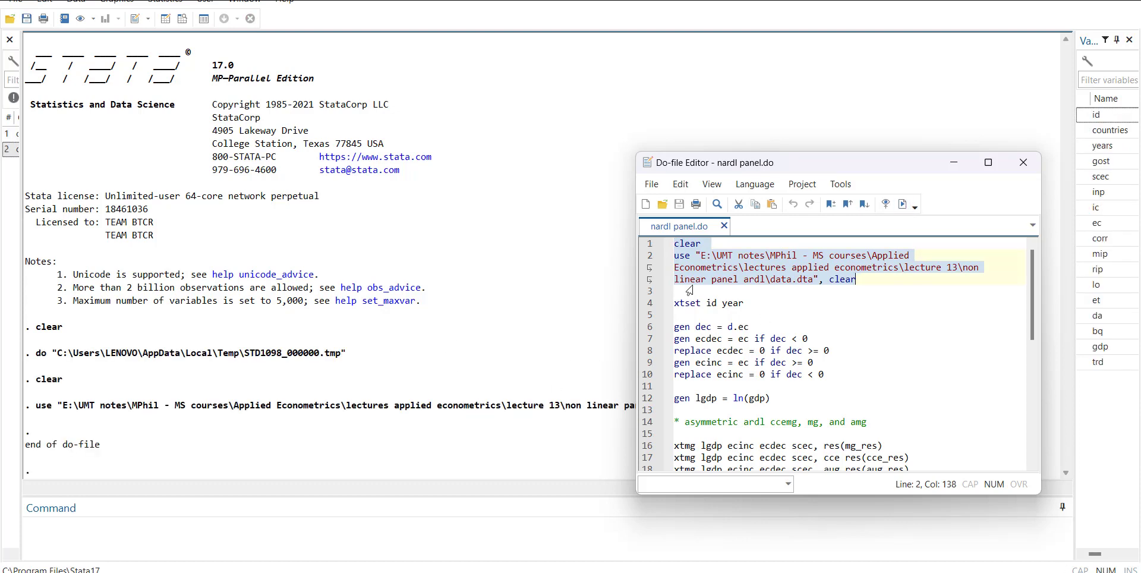
pyautogui.moveTo(1103, 315)
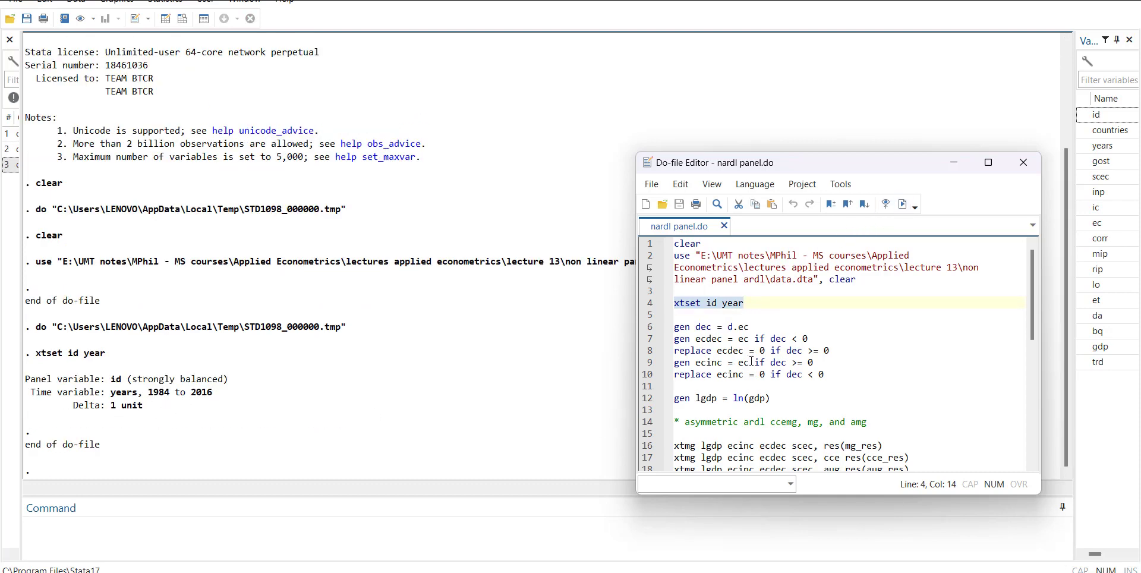
# Run the gen/replace lines creating dec, ecdec, ecinc and select the lgdp line
pyautogui.click(705, 326)
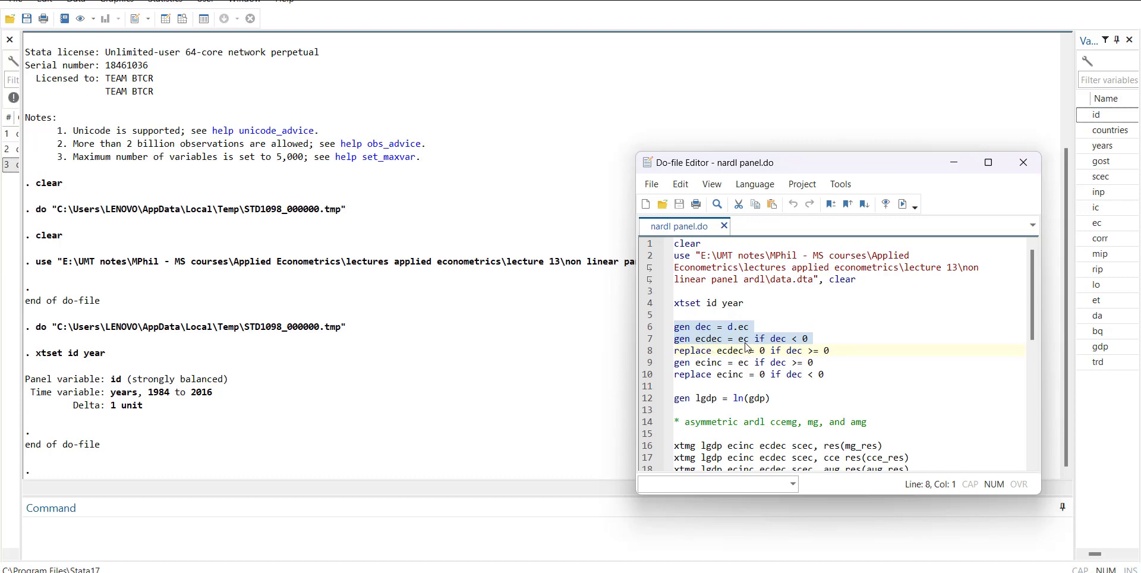
pyautogui.moveTo(802, 349)
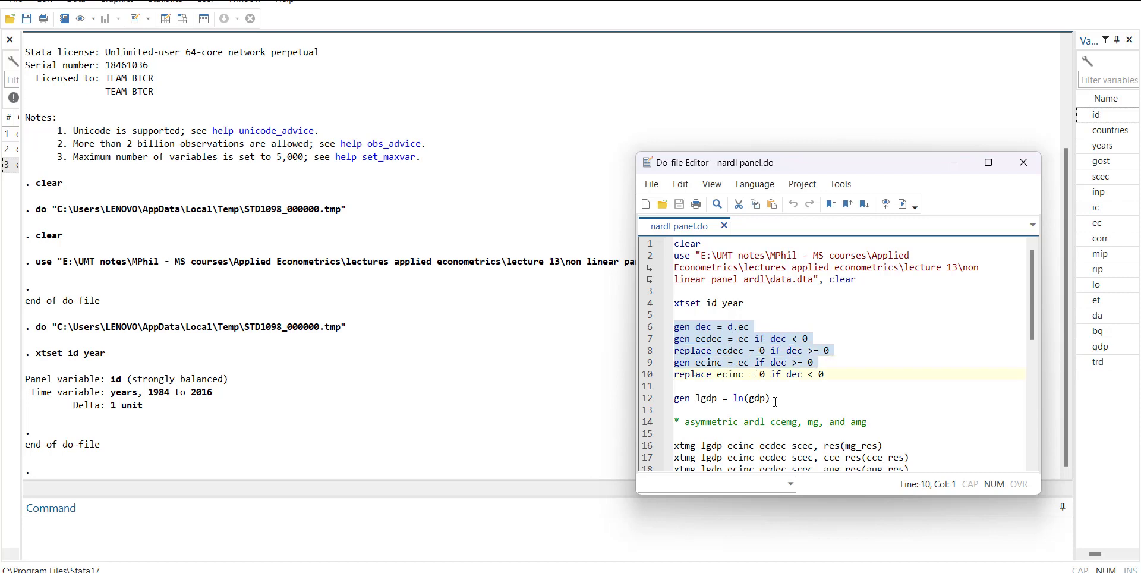
pyautogui.click(727, 362)
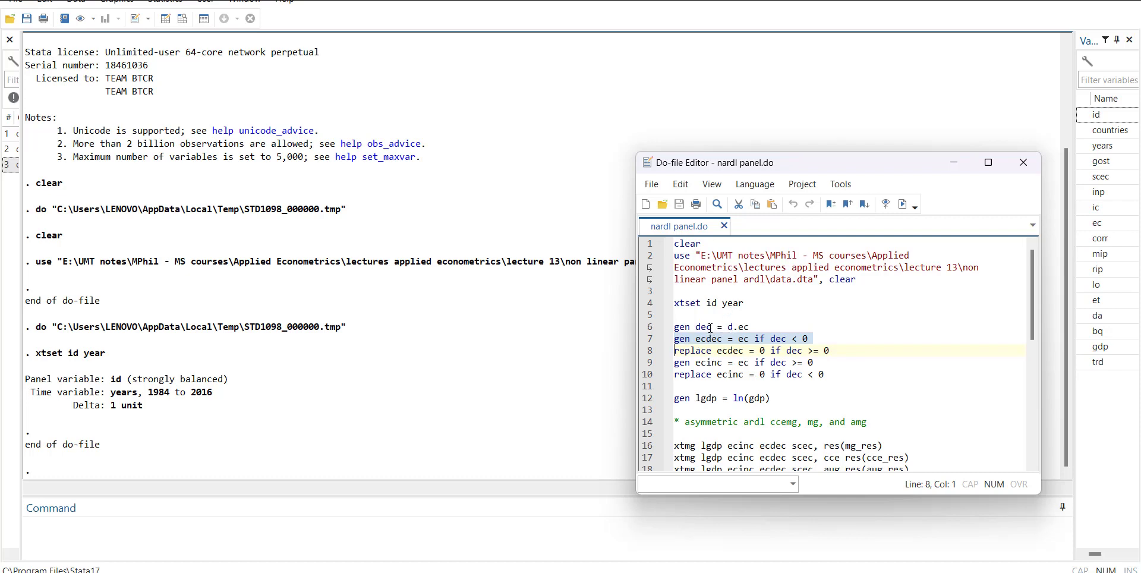
pyautogui.moveTo(707, 351)
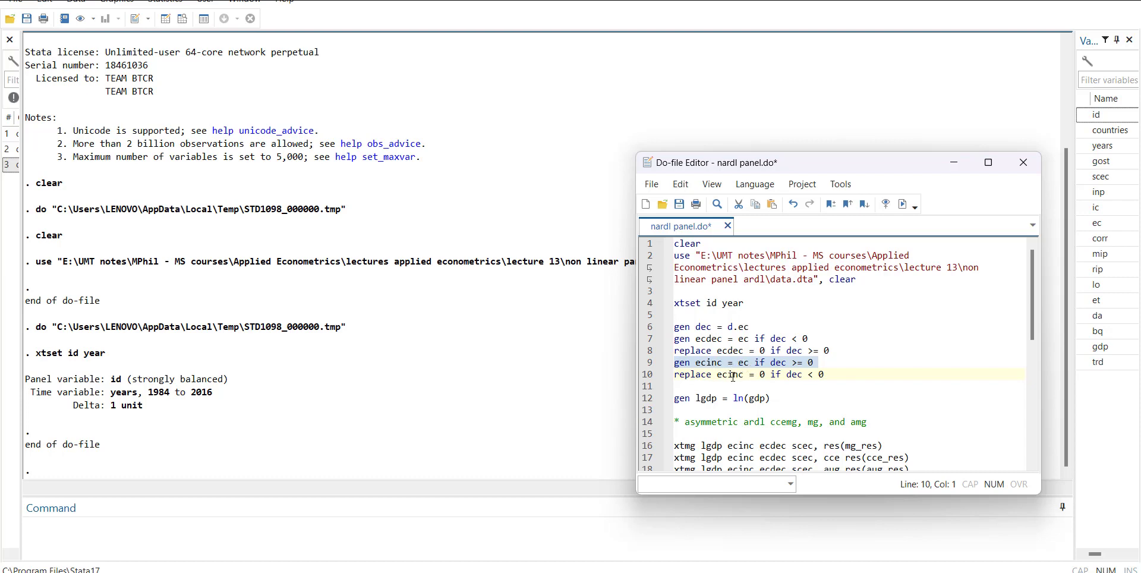
pyautogui.click(819, 375)
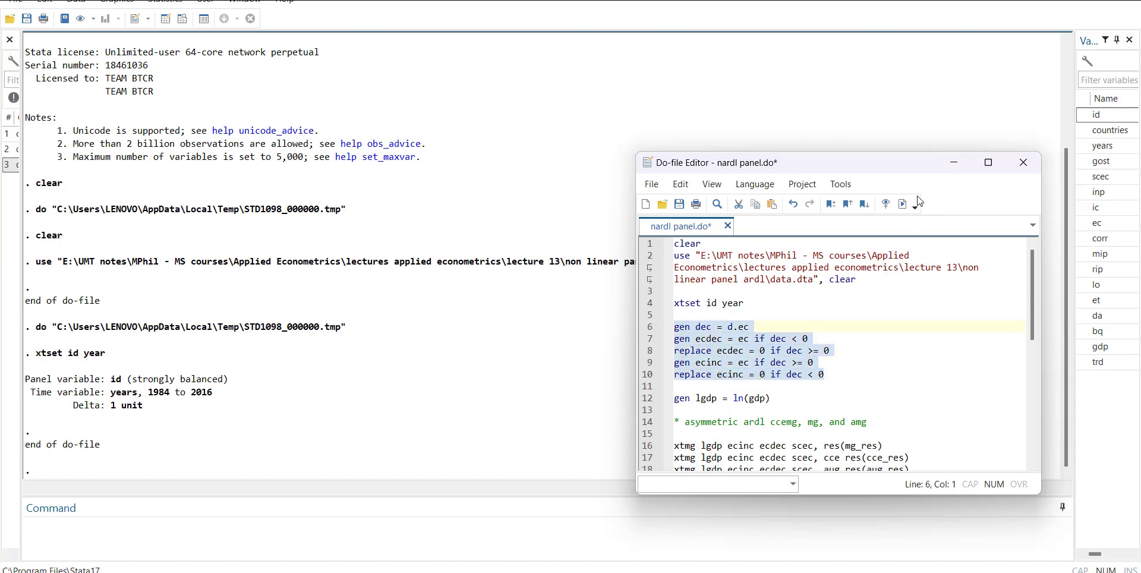
pyautogui.moveTo(902, 204)
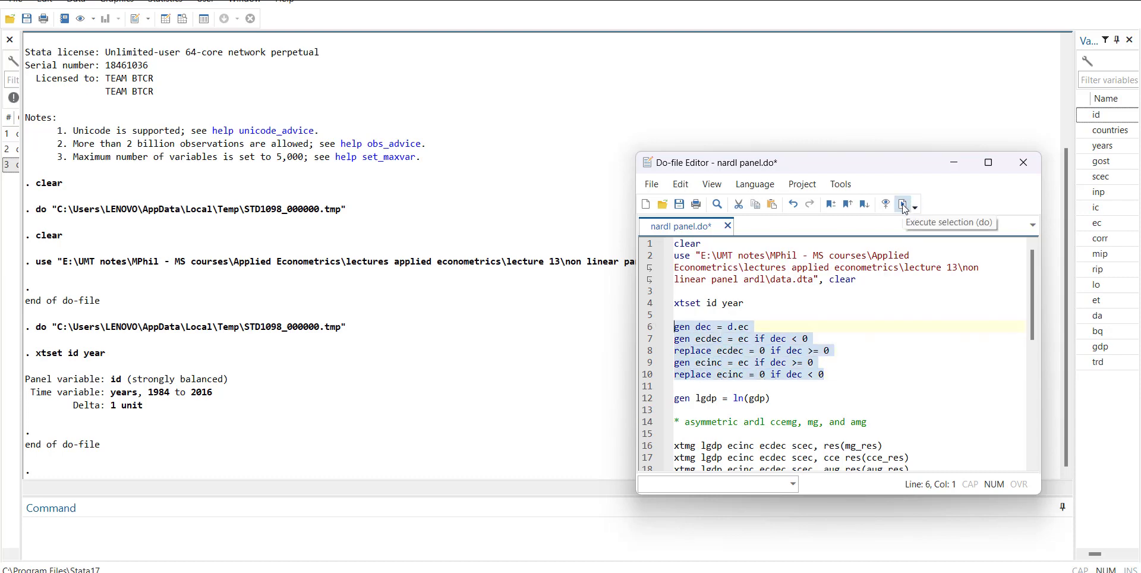
pyautogui.click(902, 203)
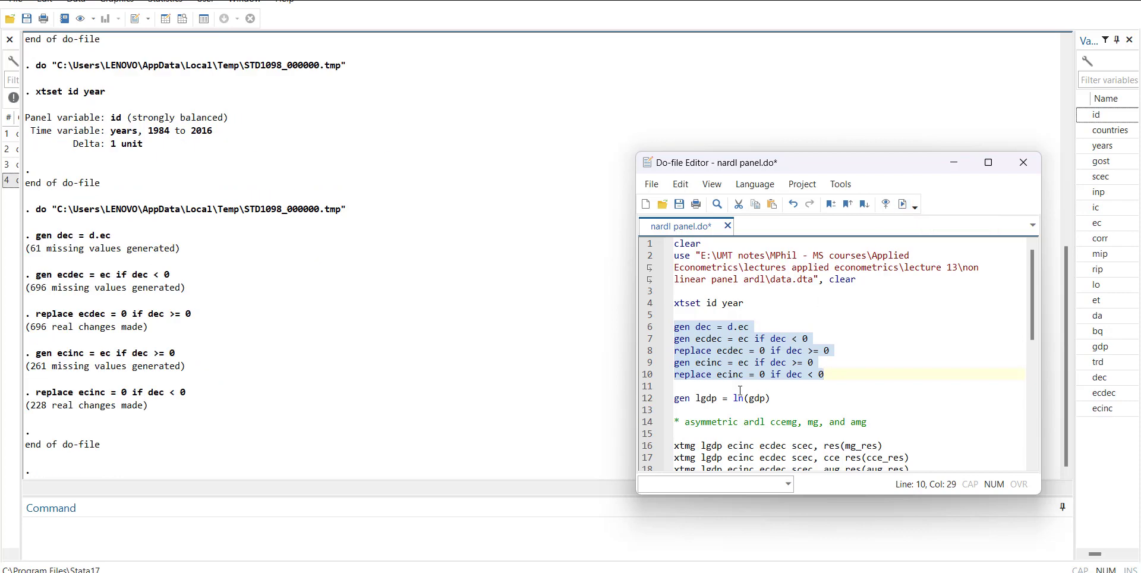
pyautogui.click(903, 203)
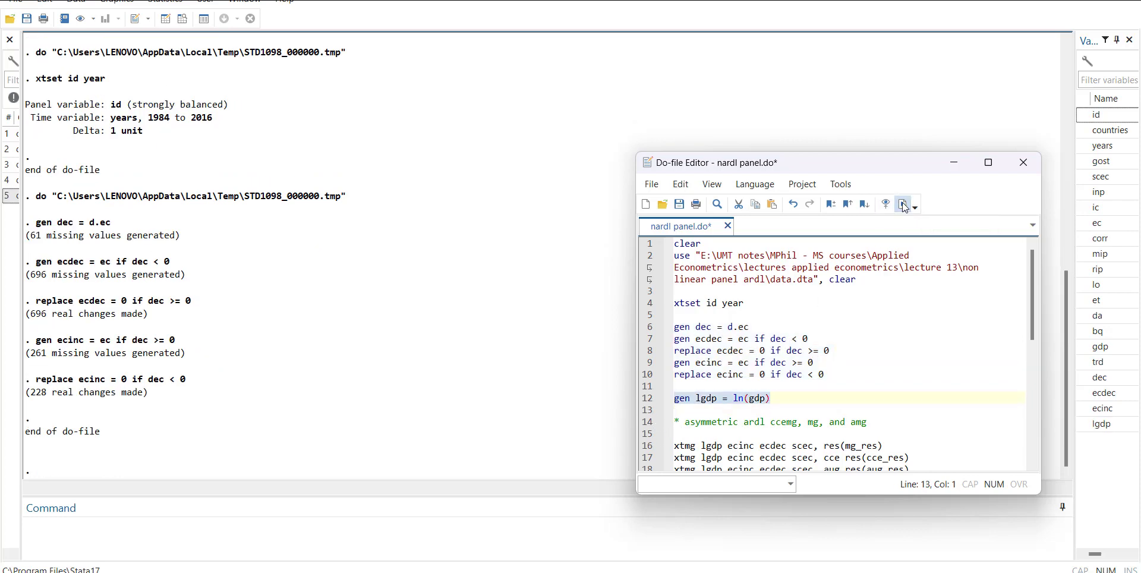
# Run the lgdp line, then the MG and CCEMG xtmg estimations storing mg_res and cce_res
pyautogui.click(902, 203)
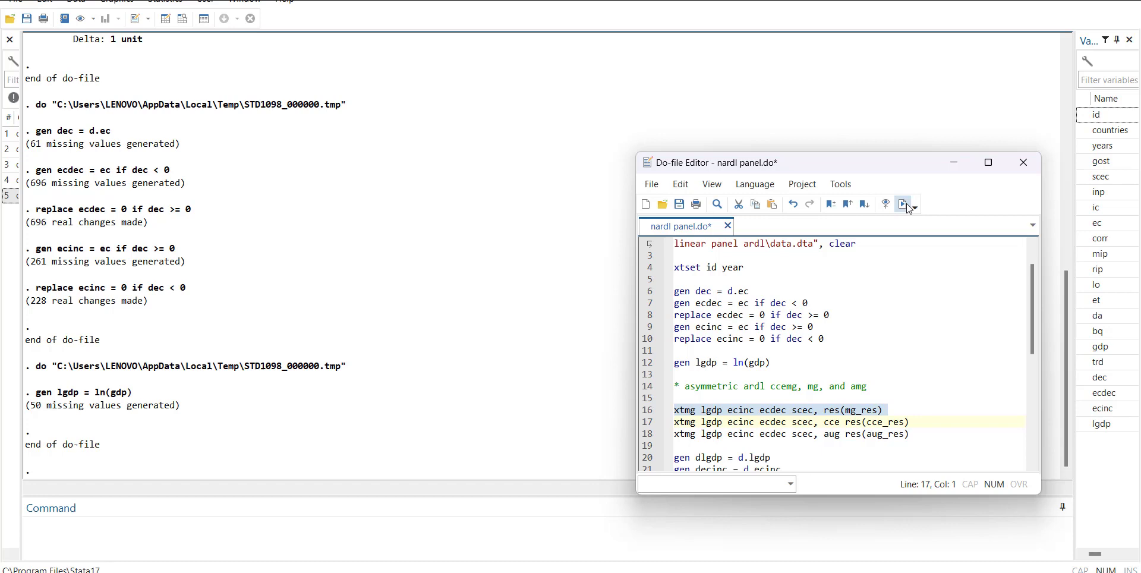
pyautogui.click(902, 203)
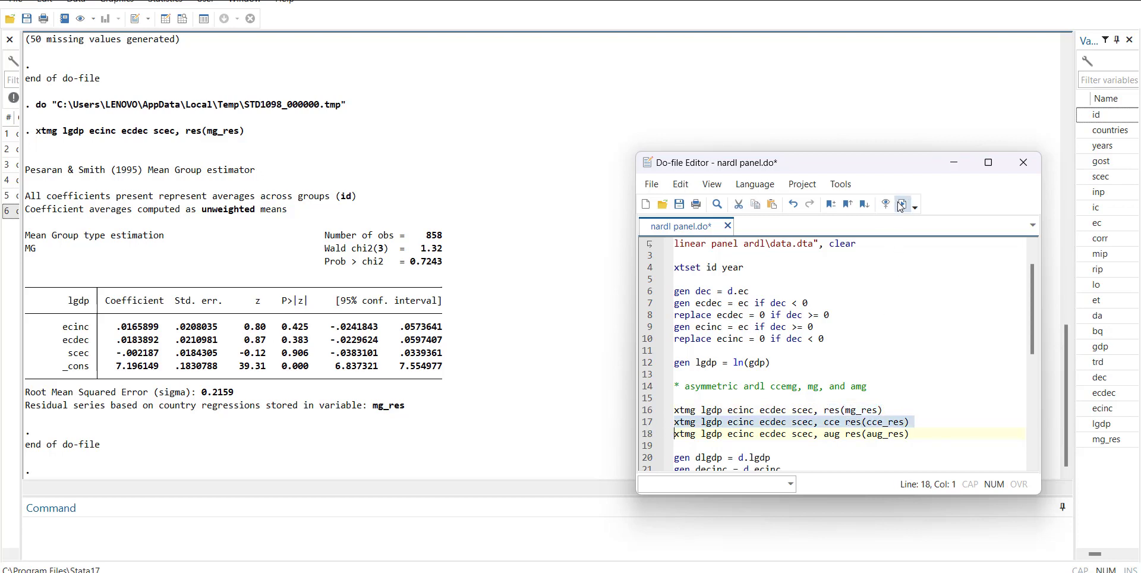
pyautogui.moveTo(902, 203)
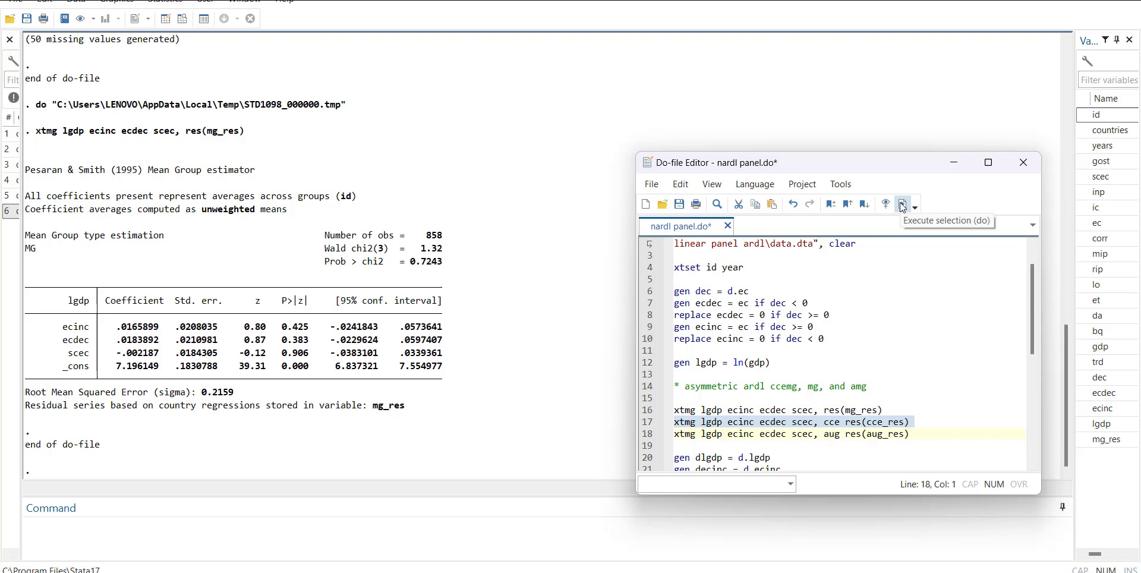
pyautogui.click(901, 203)
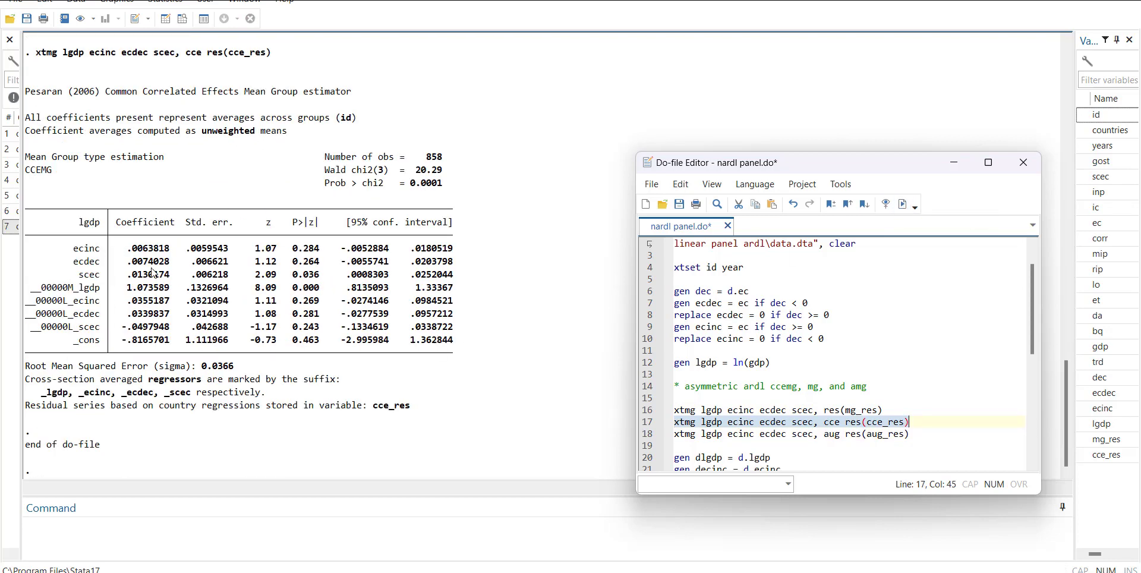
pyautogui.moveTo(326, 247)
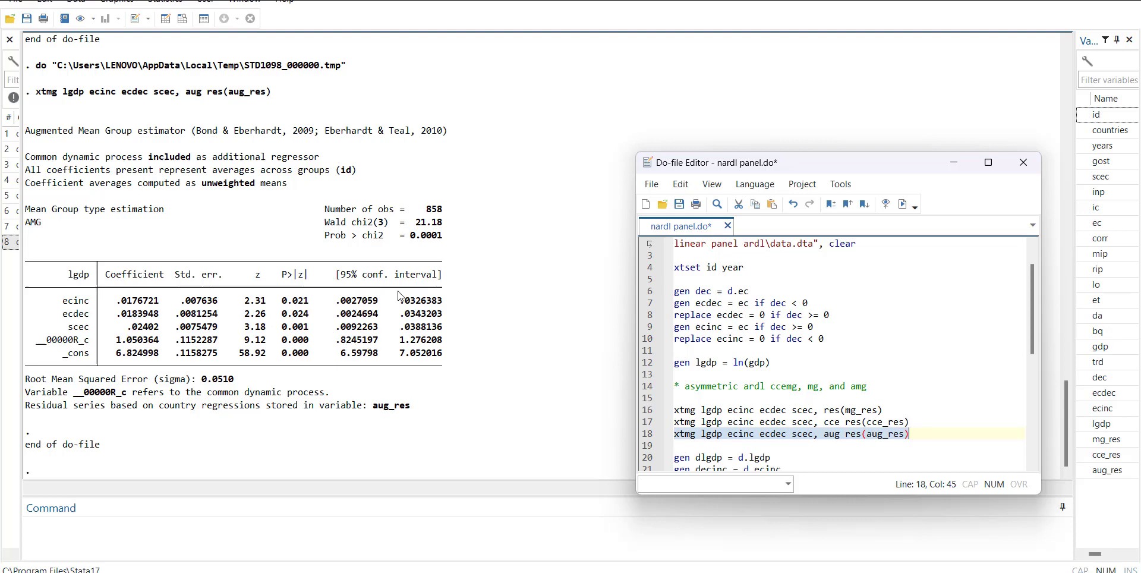
pyautogui.moveTo(425, 298)
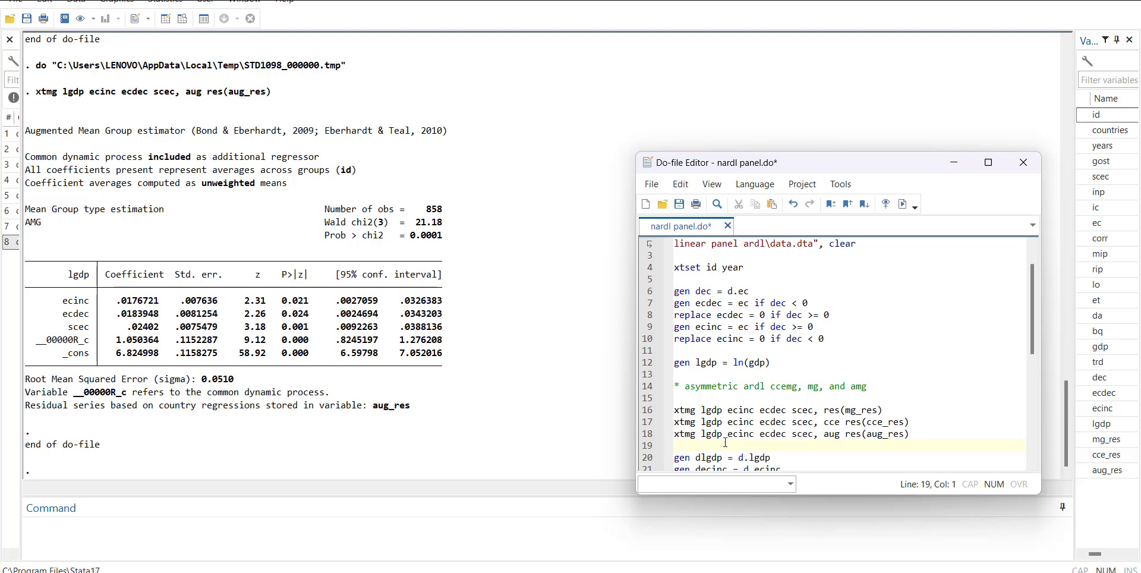
# Run test ecinc = ecdec after the AMG estimates, giving chi2 0.92, p 0.3369
pyautogui.write('test ecinc = ecdec')
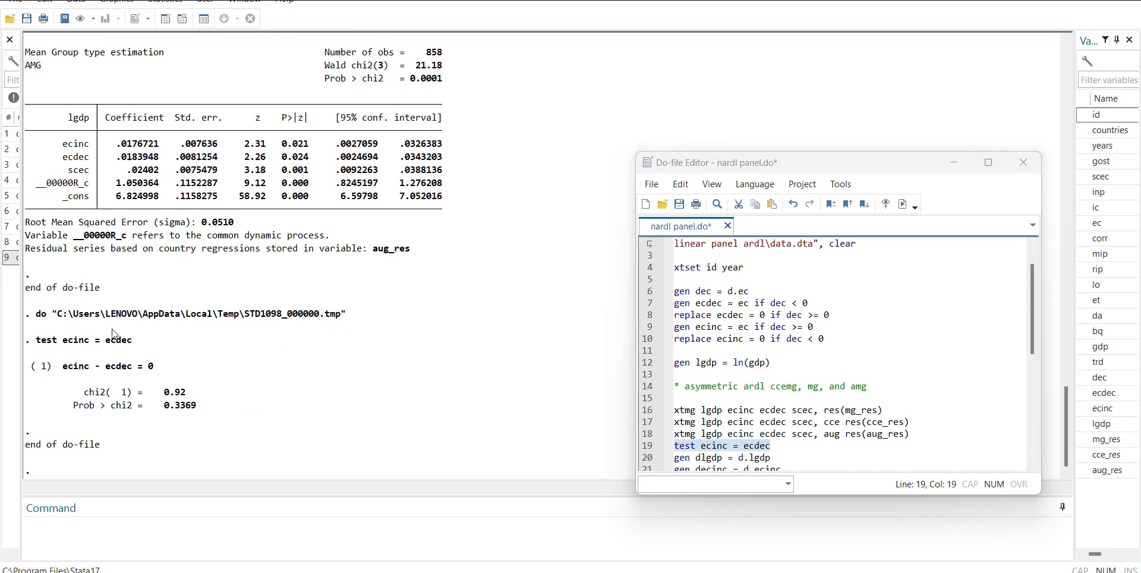
pyautogui.moveTo(87, 352)
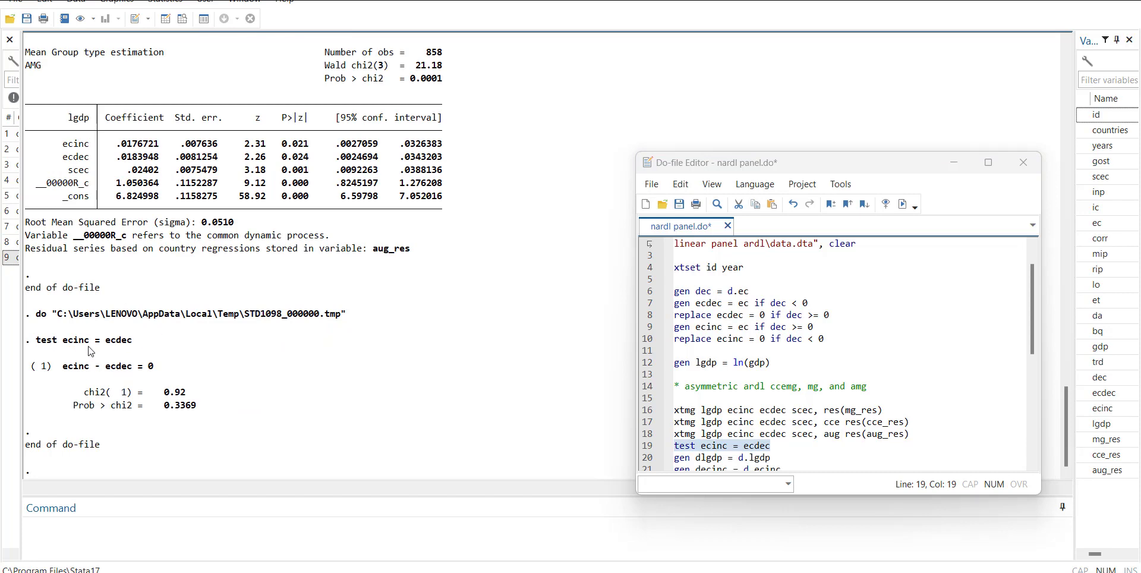
pyautogui.moveTo(139, 346)
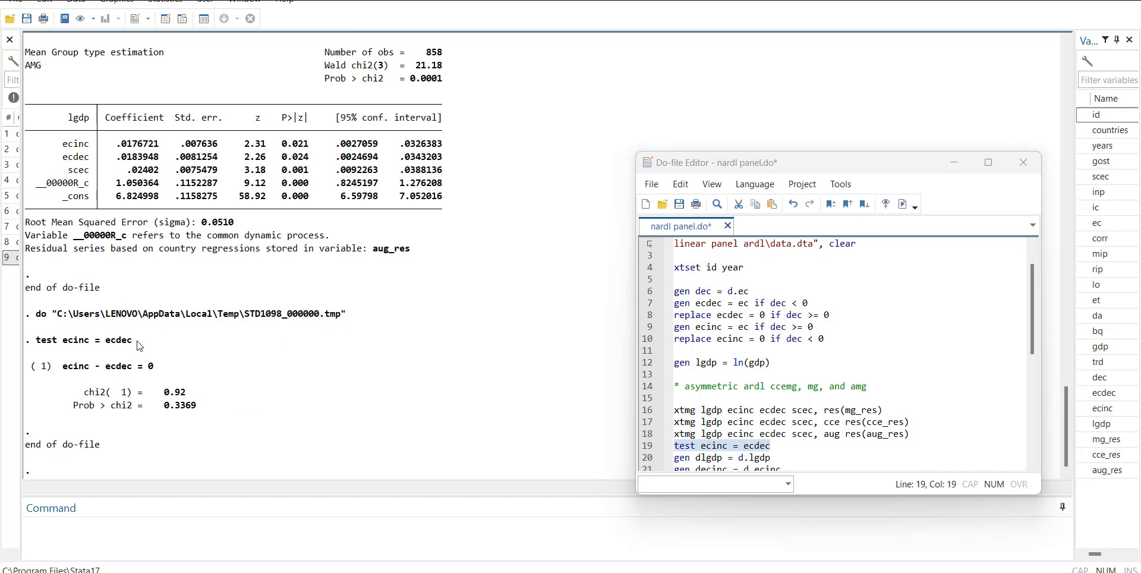
pyautogui.moveTo(218, 430)
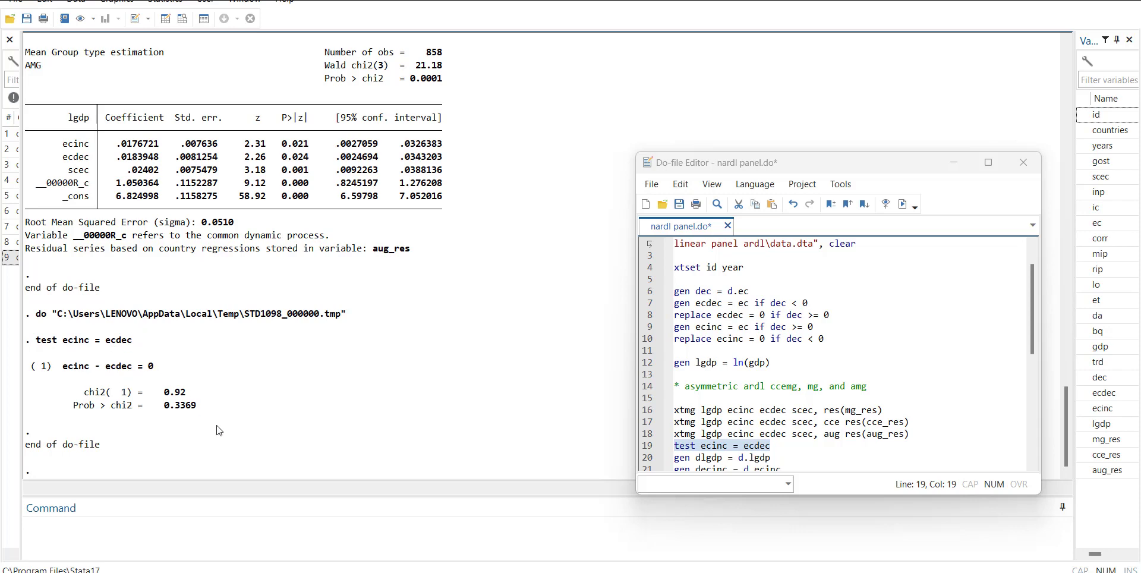
pyautogui.moveTo(215, 417)
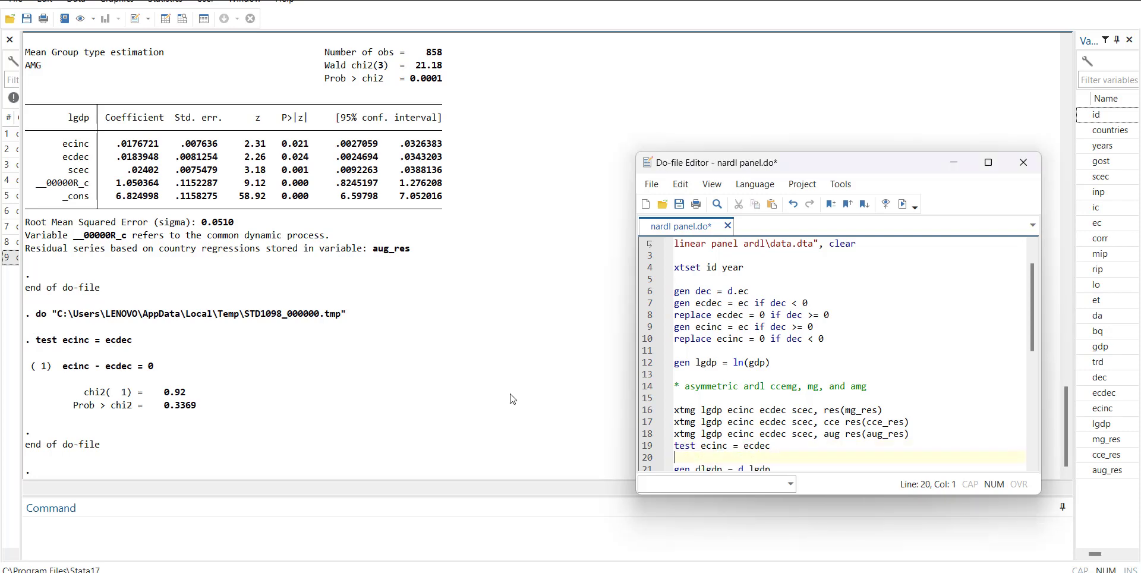
pyautogui.moveTo(250, 226)
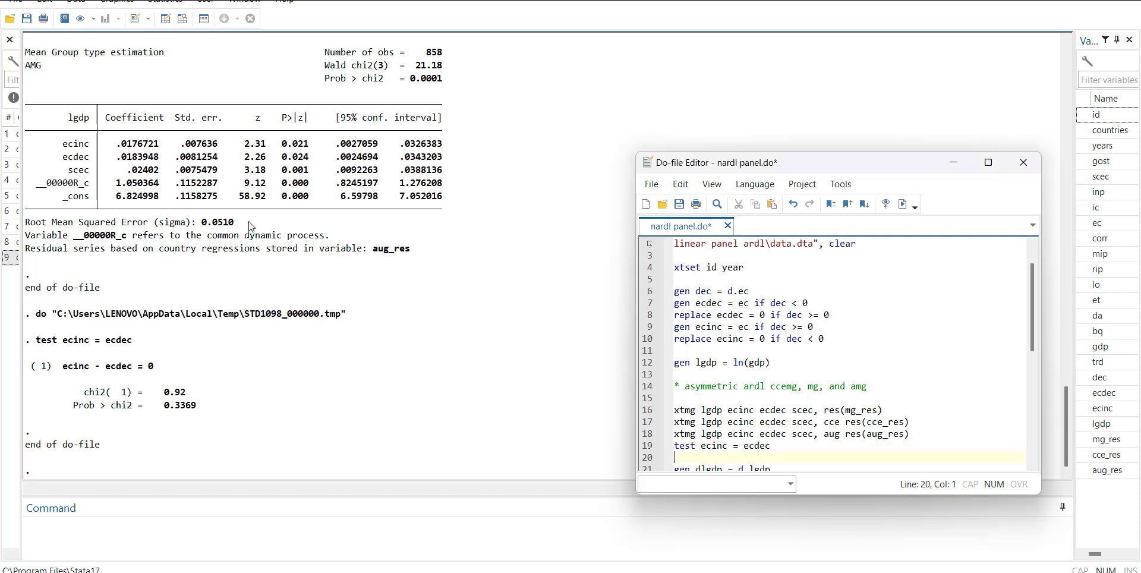
pyautogui.moveTo(264, 124)
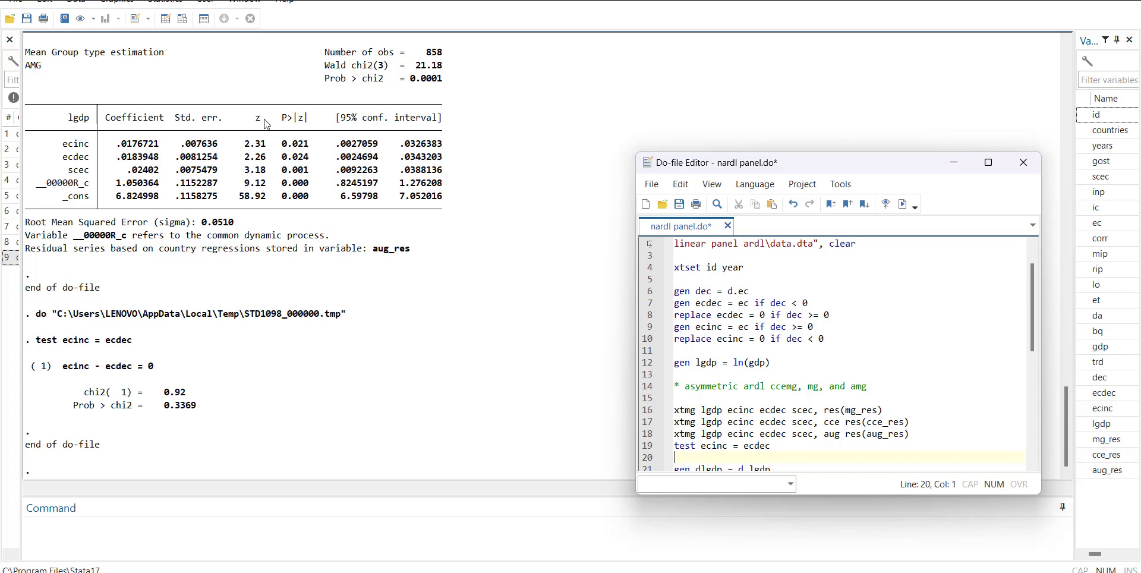
pyautogui.scroll(-3)
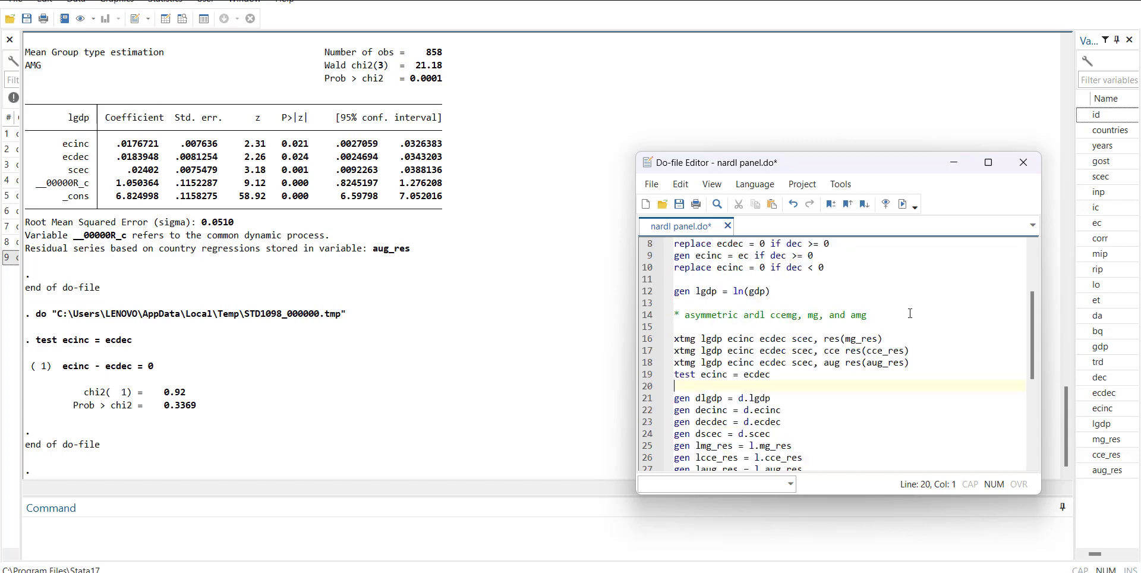
# Scroll the do-file to the differencing and short-run ECM lines
pyautogui.scroll(-3)
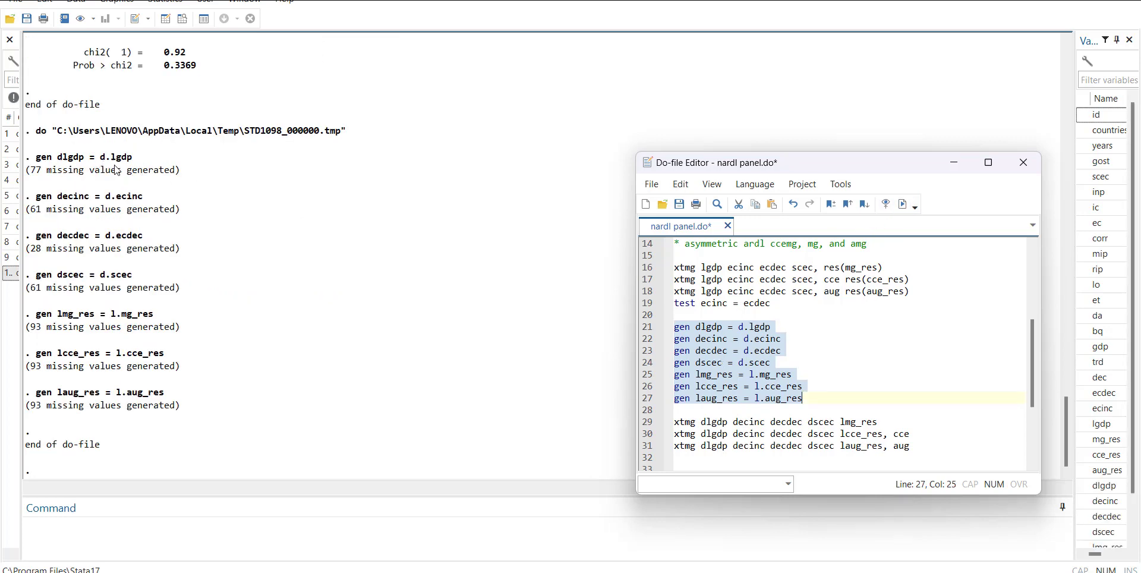
pyautogui.moveTo(86, 222)
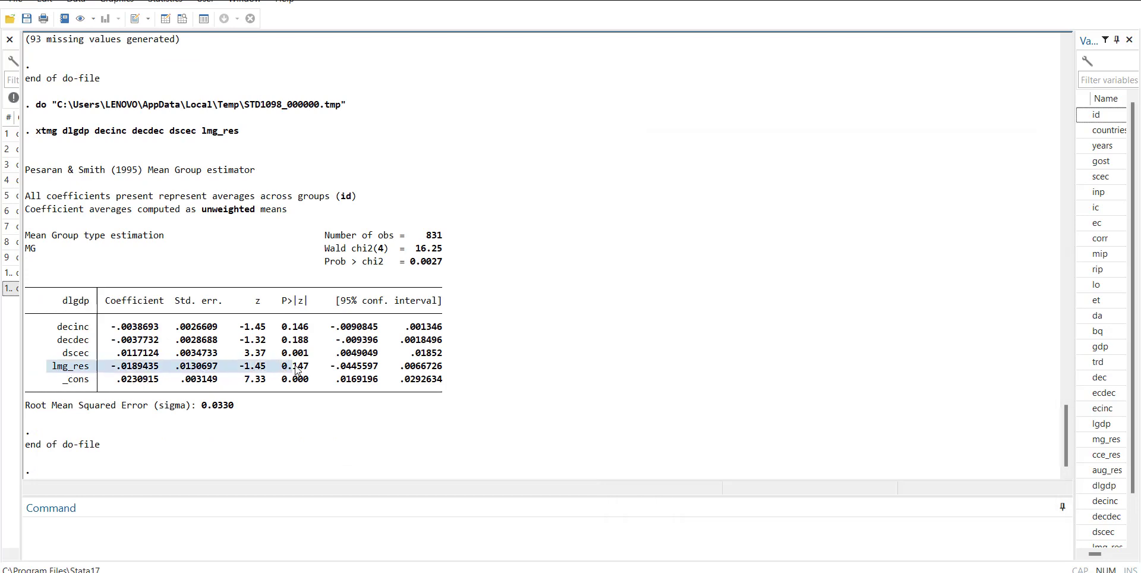
pyautogui.moveTo(470, 413)
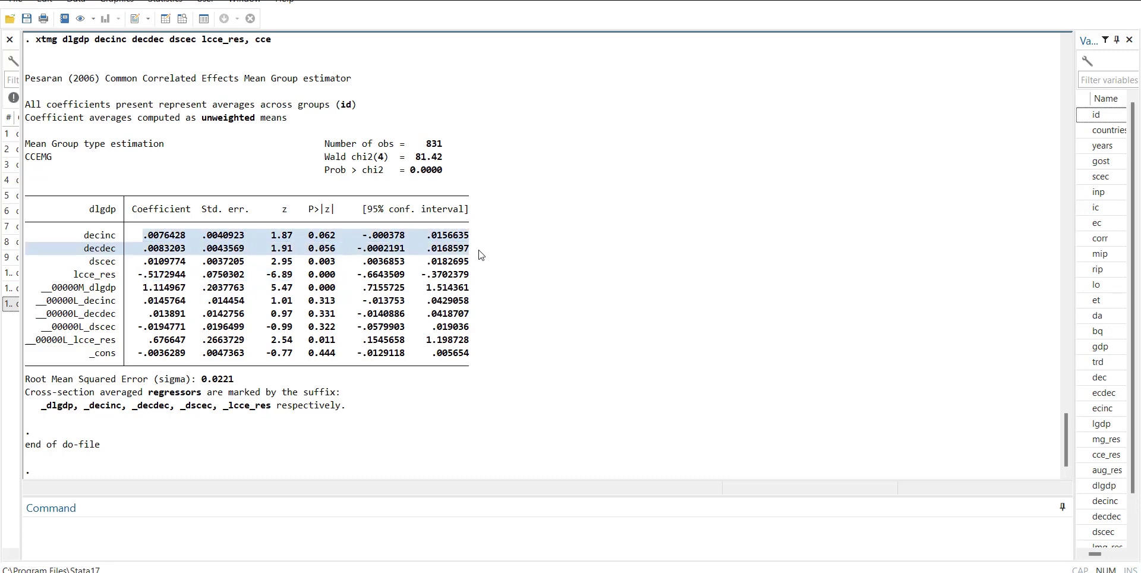
pyautogui.moveTo(172, 320)
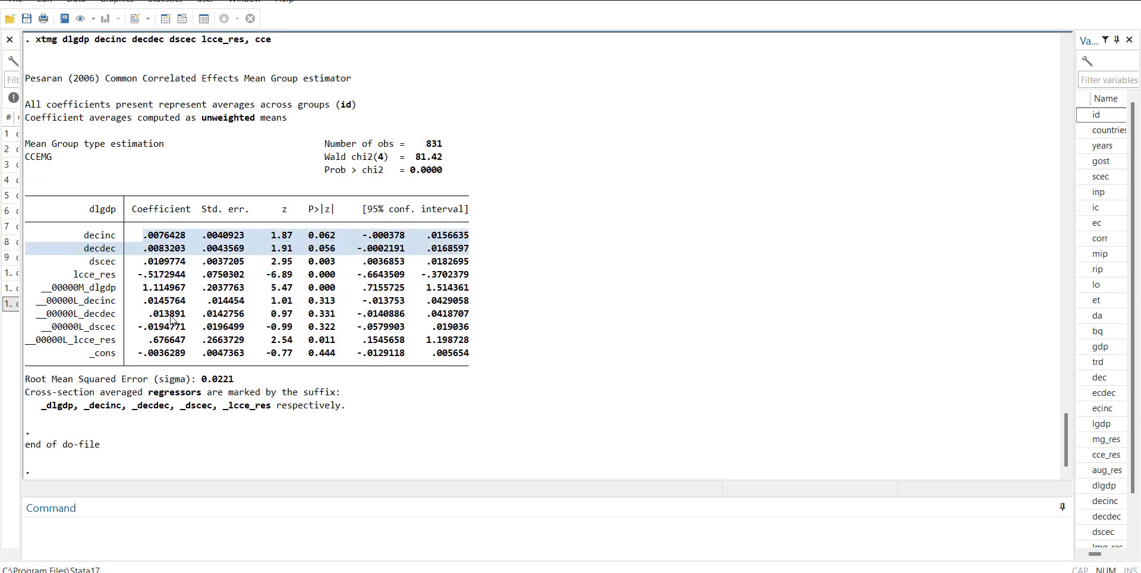
pyautogui.moveTo(728, 409)
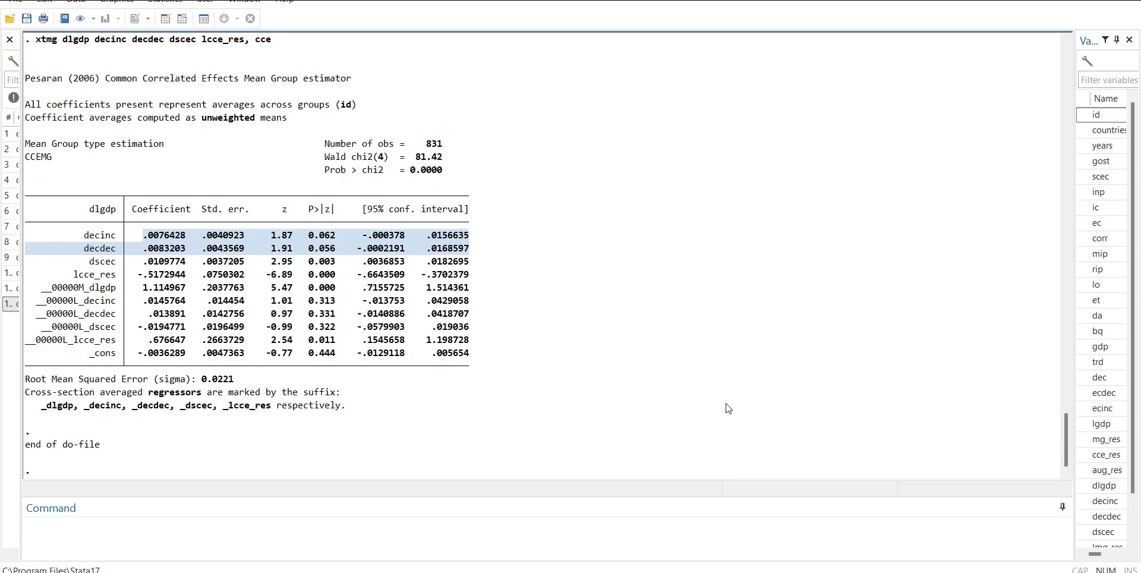
pyautogui.moveTo(639, 359)
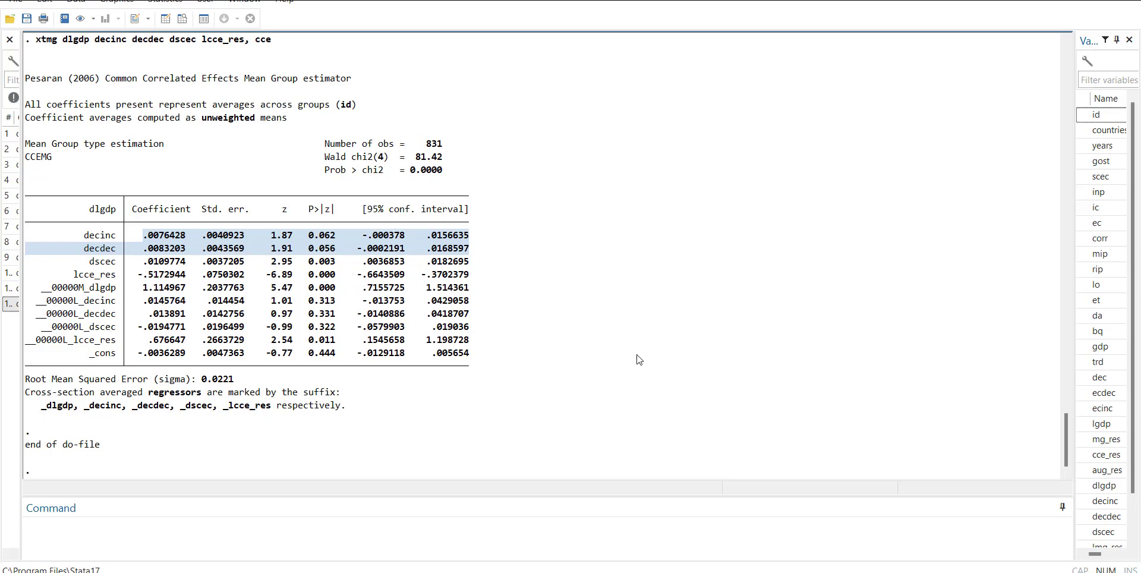
pyautogui.moveTo(301, 450)
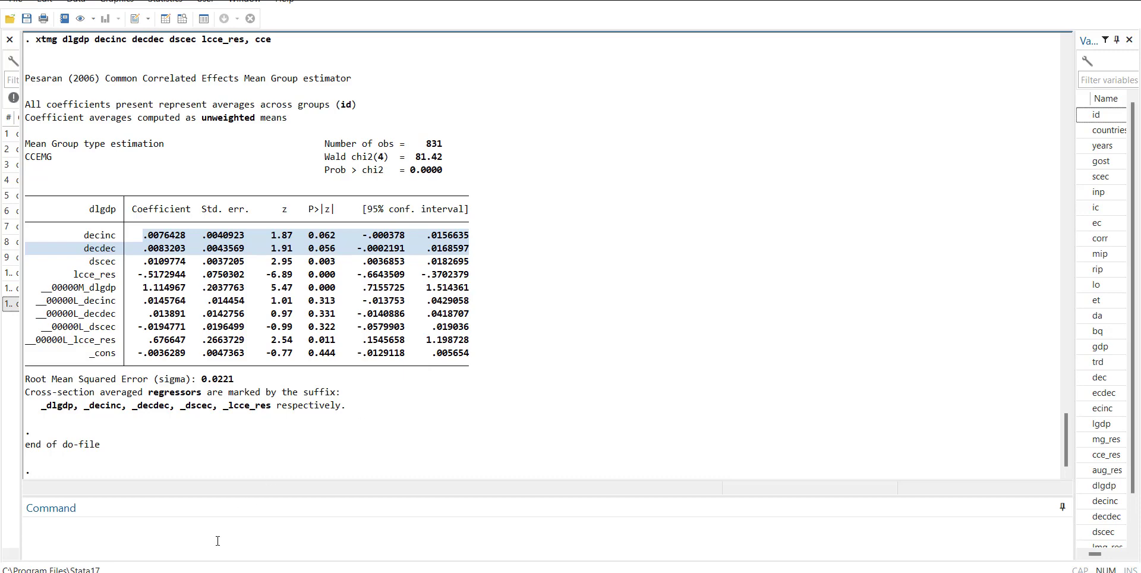
# Enter test decinc = decdec in the Command window for the CCEMG short-run results
pyautogui.write('test')
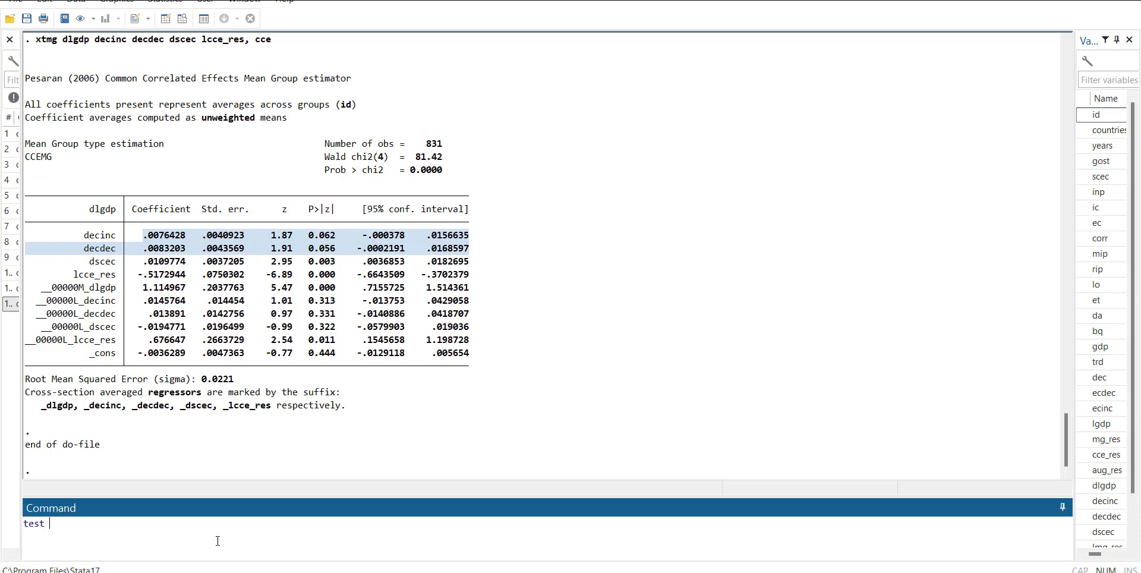
pyautogui.write('decinc')
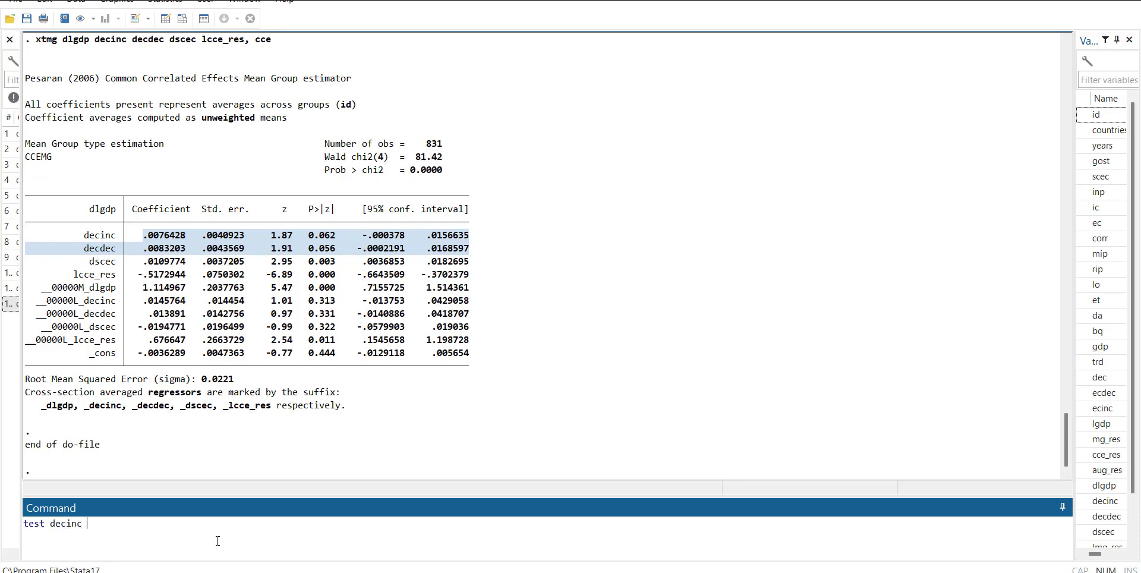
pyautogui.write('= dec')
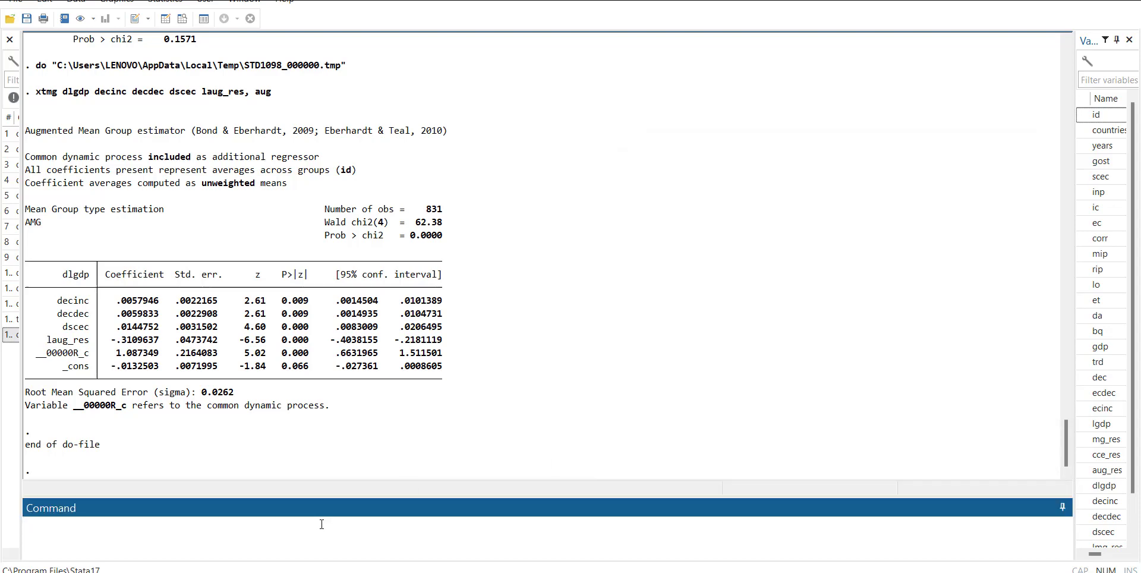
# After the misspelled decec test errors, retype test decinc = decdec for the AMG results
pyautogui.write('test')
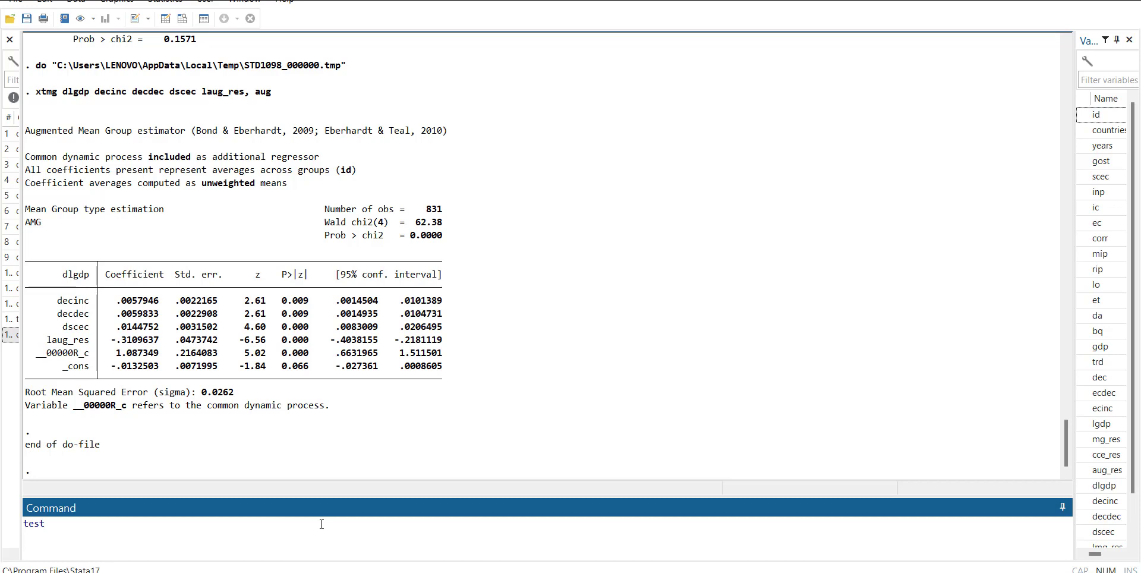
pyautogui.write('" "')
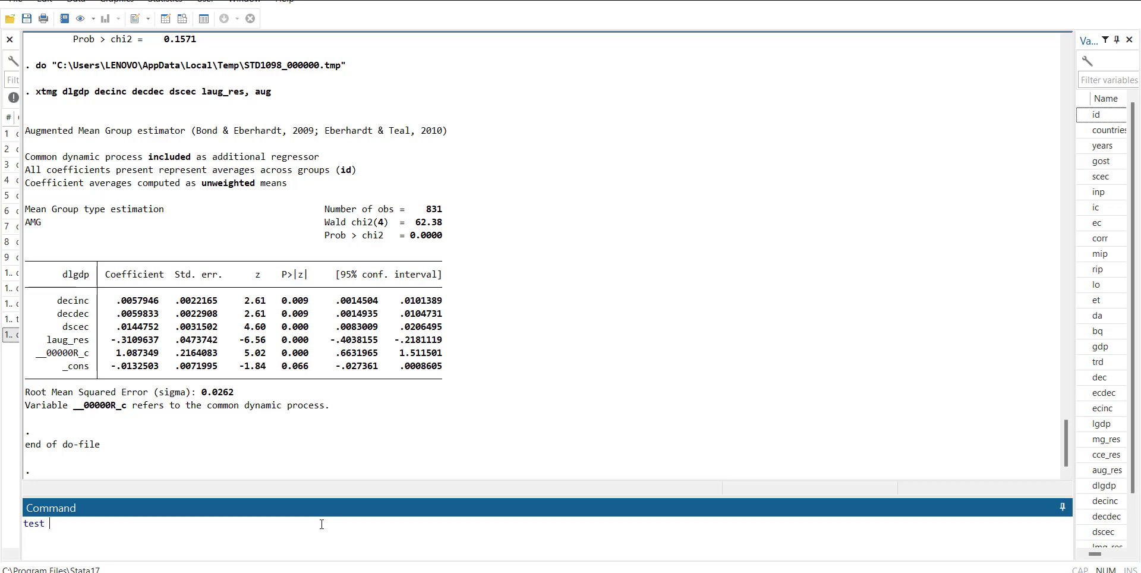
pyautogui.write('dei')
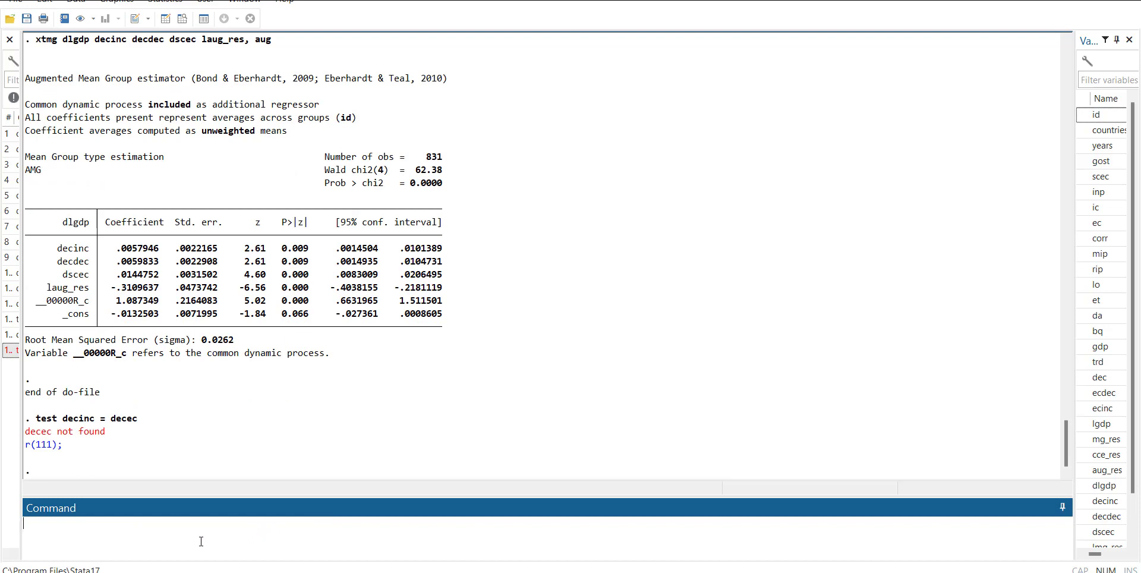
pyautogui.write('test d')
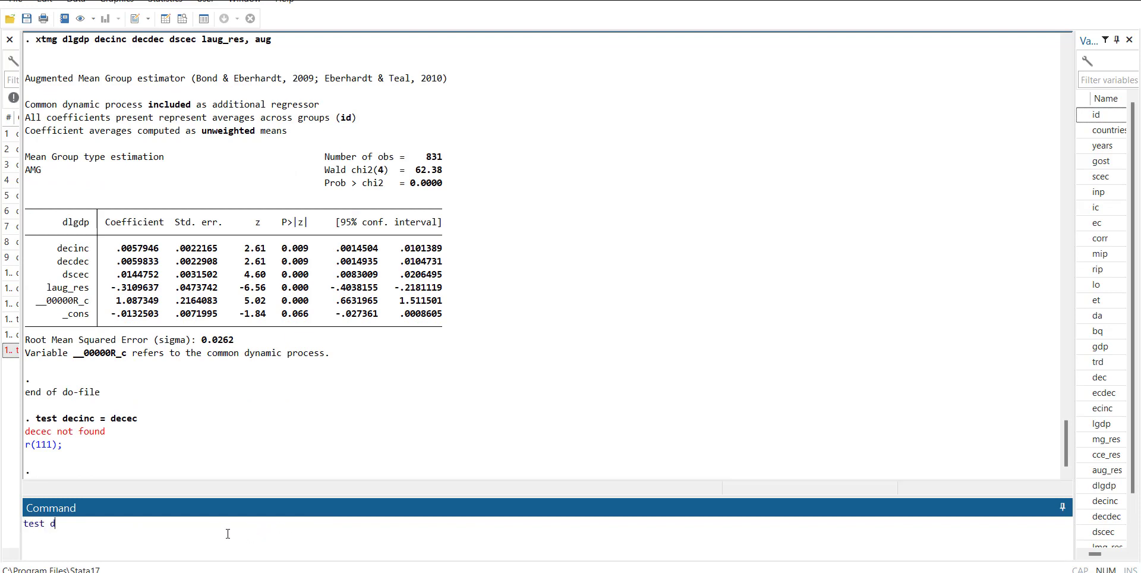
pyautogui.write('ecinc')
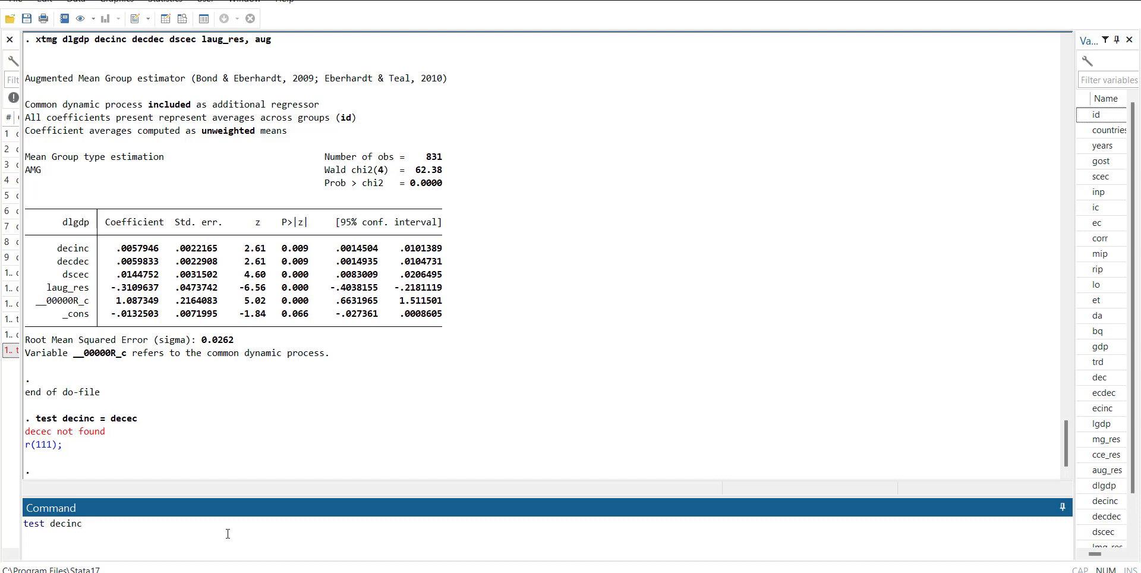
pyautogui.write('= d')
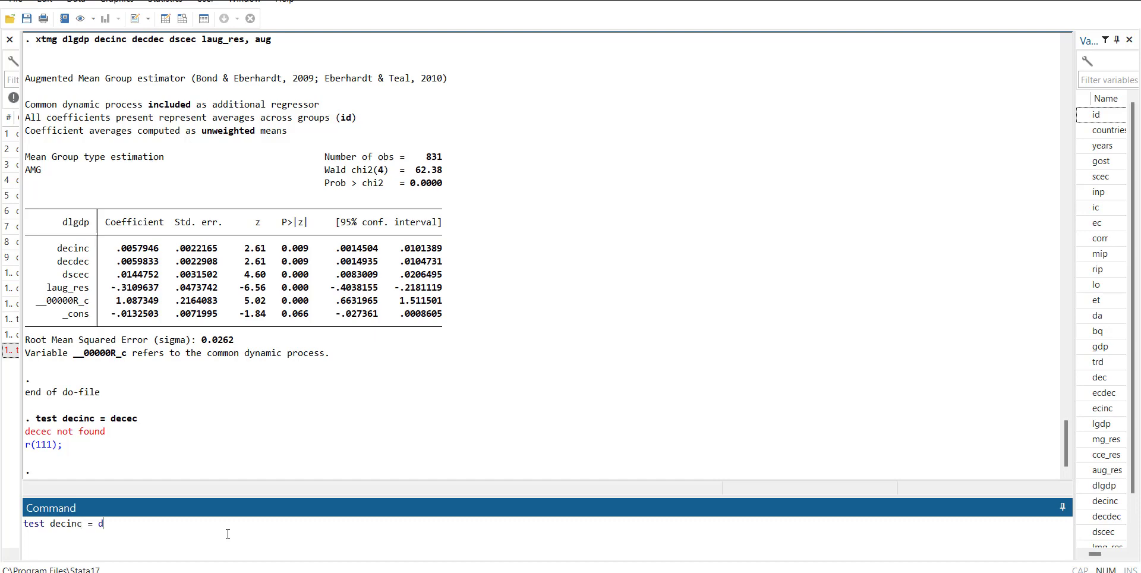